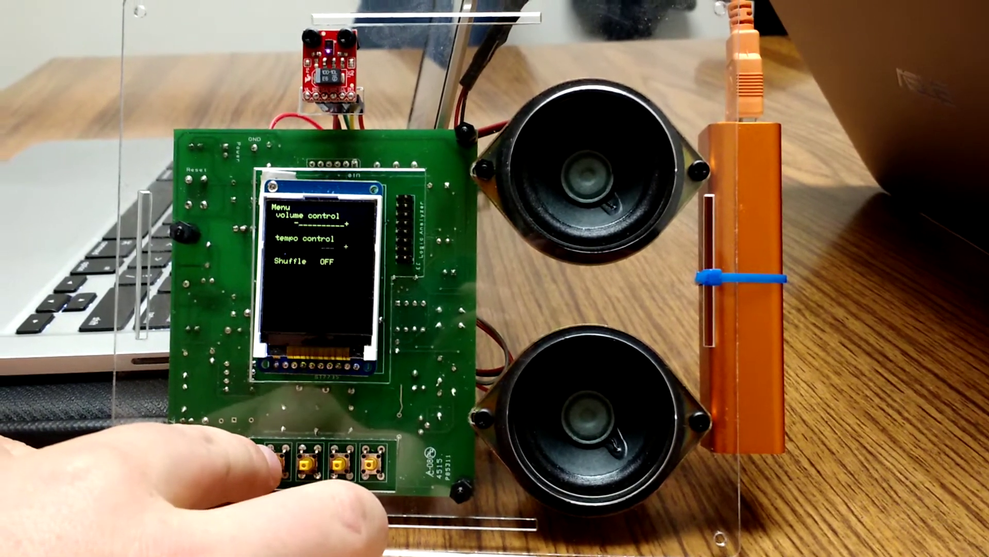
# - Move the menu marker down from volume to the tempo control bar
pyautogui.click(277, 469)
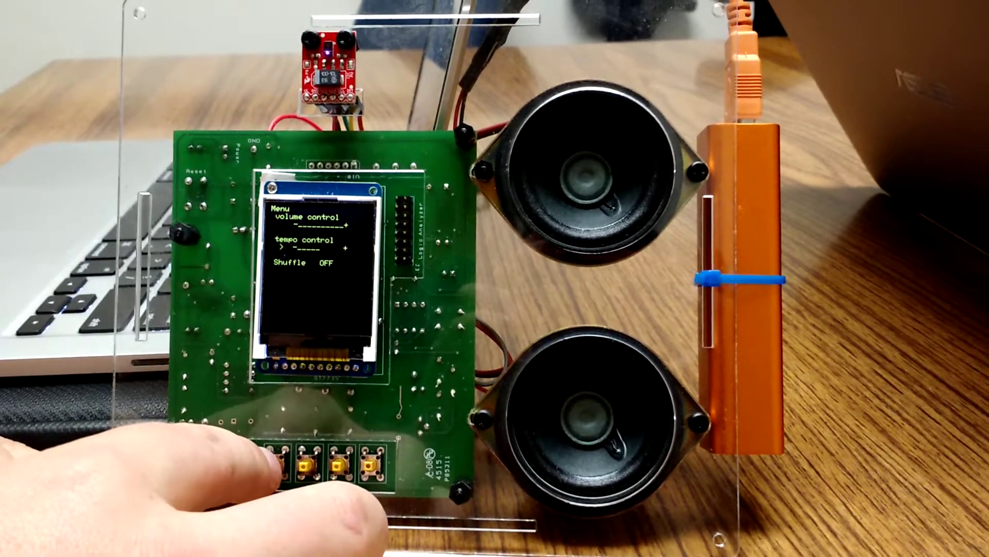